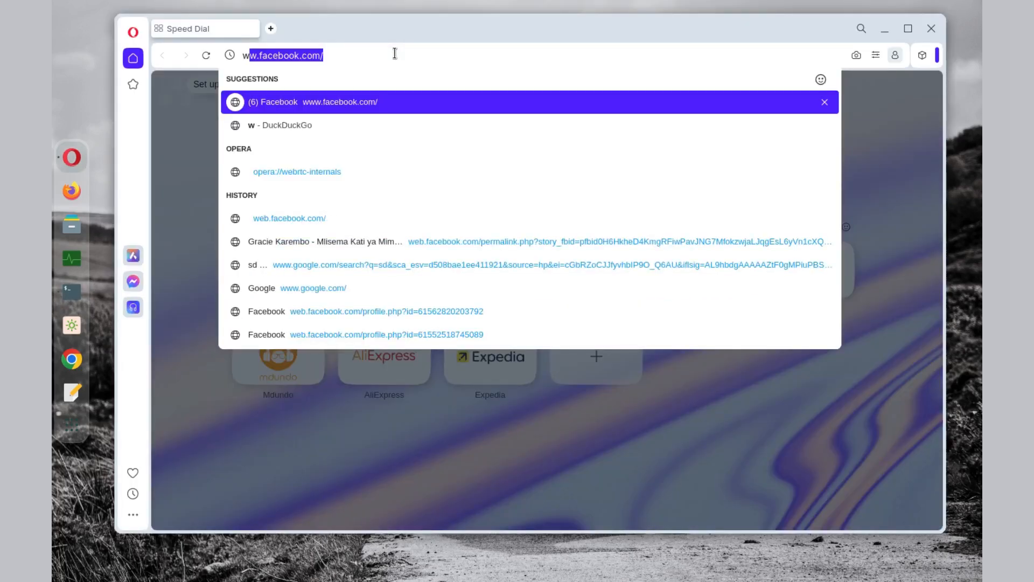
Step: Reach the firejail GitHub README and scroll to its Installing section with the Ubuntu PPA commands
{"action": "type", "text": "www.google."}
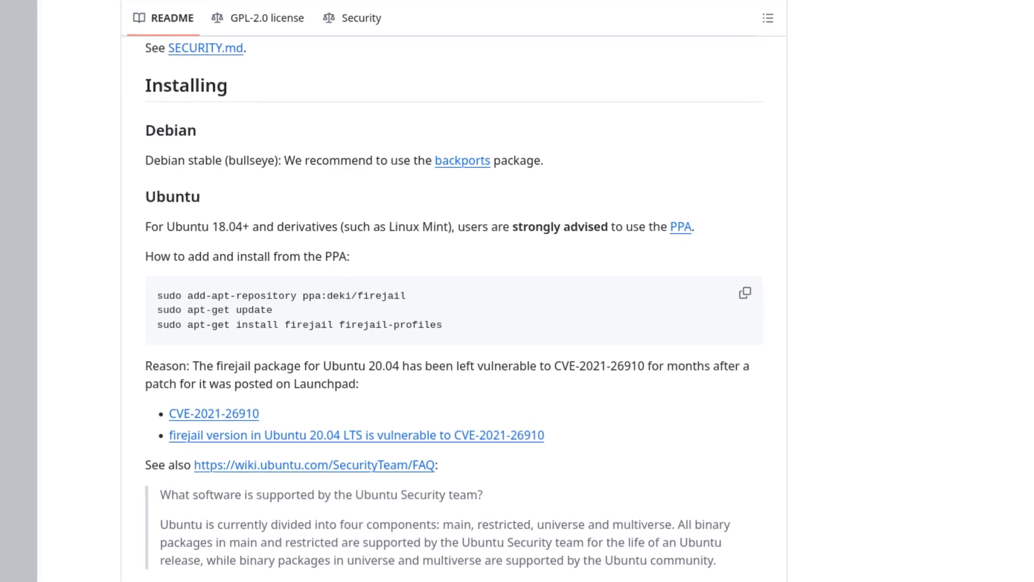
{"action": "scroll", "scroll_direction": "down", "scroll_amount": 3}
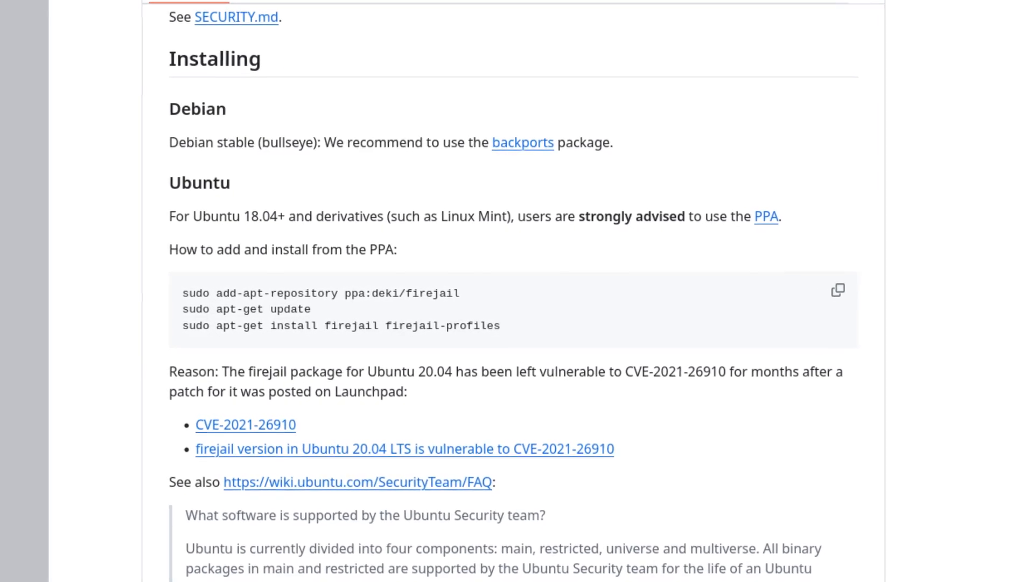
Step: Run sudo add-apt-repository ppa:deki/firejail in a new terminal to add the PPA
{"action": "left_click", "coordinate": [72, 292]}
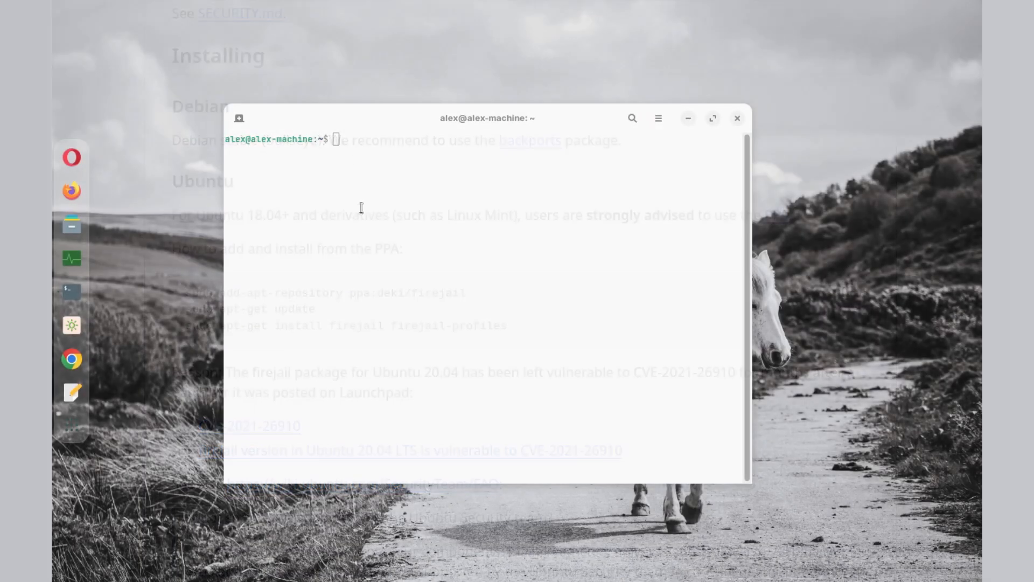
{"action": "right_click", "coordinate": [361, 208]}
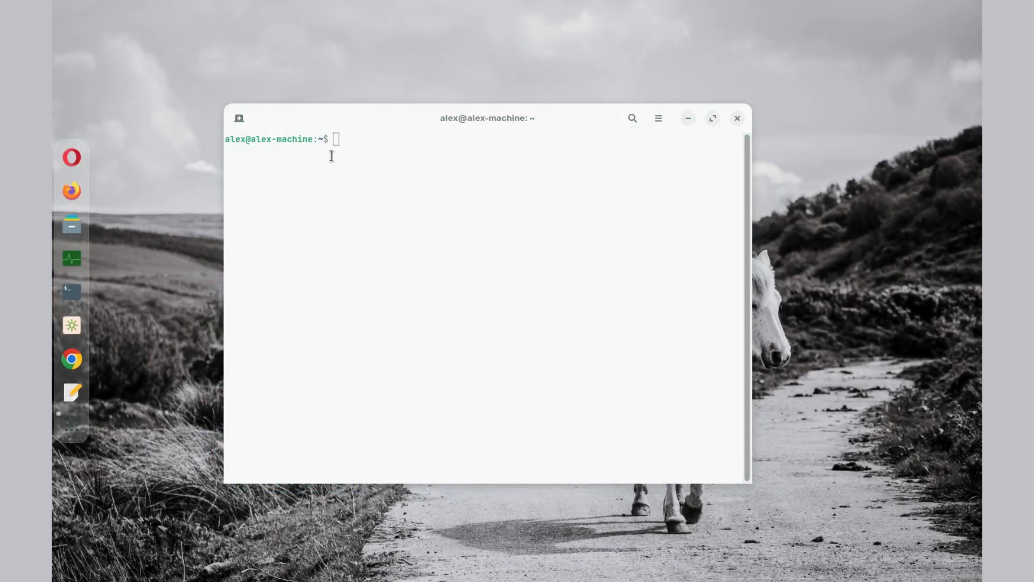
{"action": "type", "text": "sudo add-apt-repository ppa:deki/firejail"}
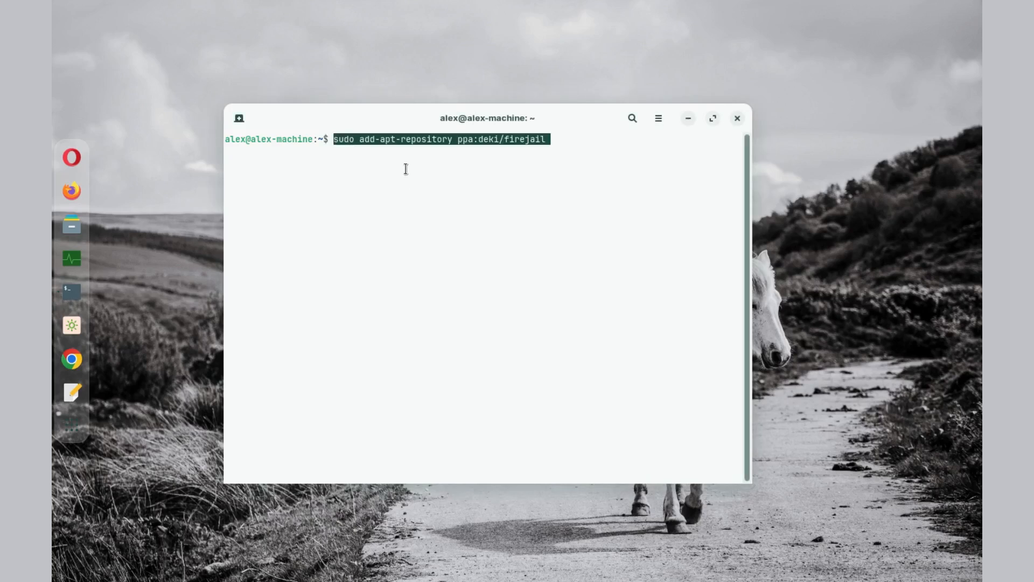
{"action": "mouse_move", "coordinate": [565, 136]}
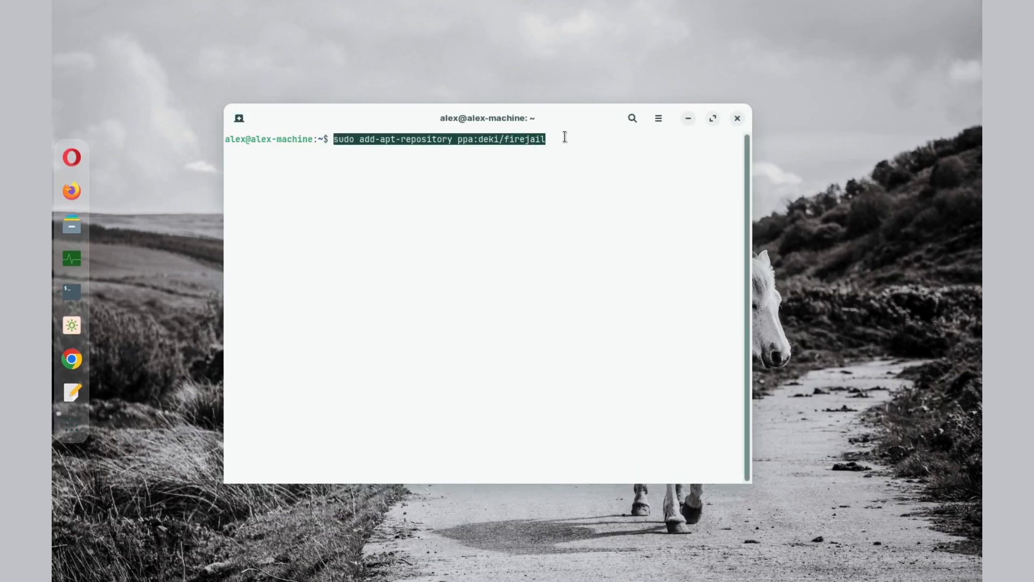
{"action": "key", "text": "Return"}
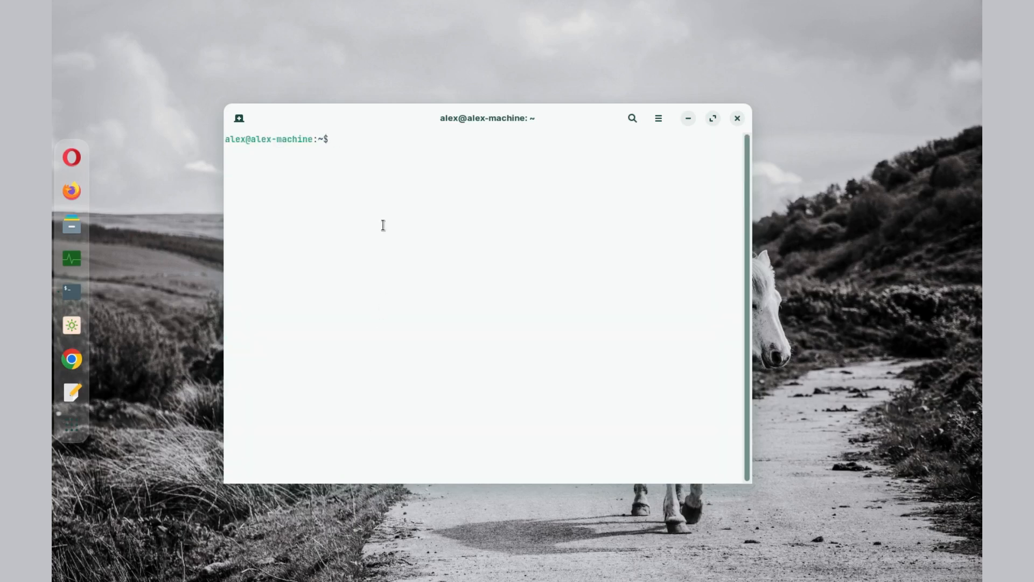
Step: Refresh the package lists with sudo apt-get update and clear the output
{"action": "type", "text": "sudo"}
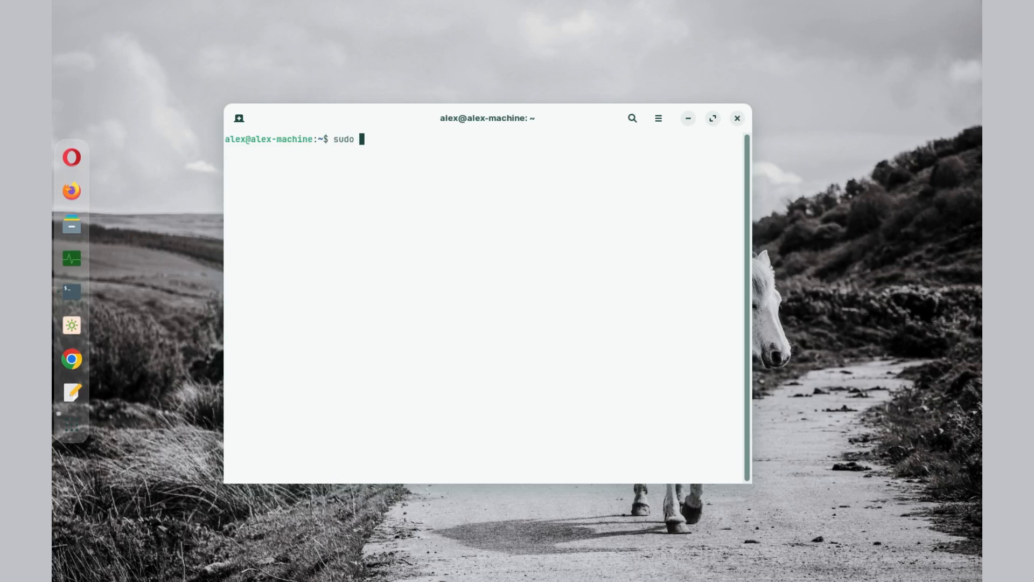
{"action": "type", "text": "apt-get update"}
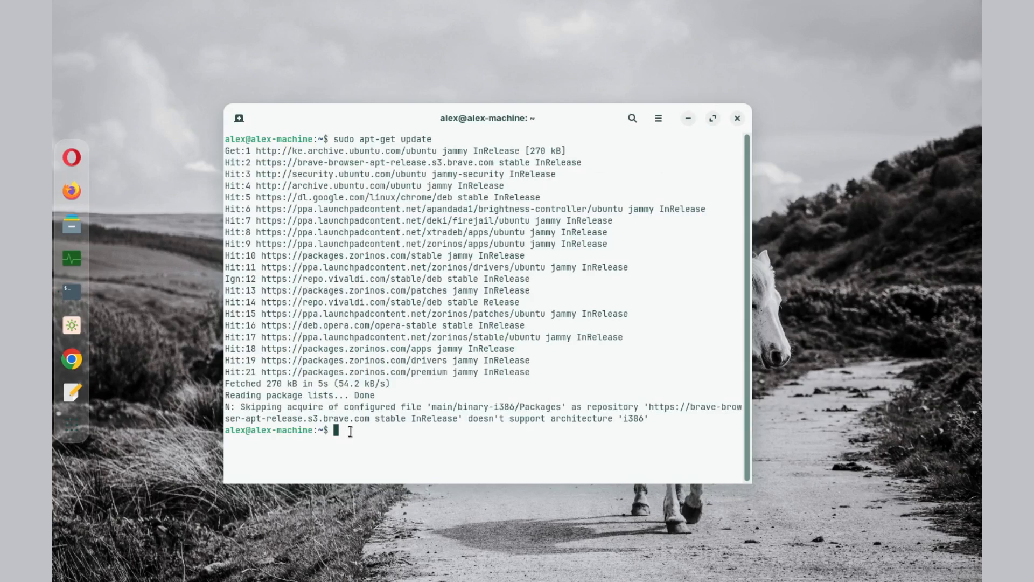
{"action": "key", "text": "ctrl+l"}
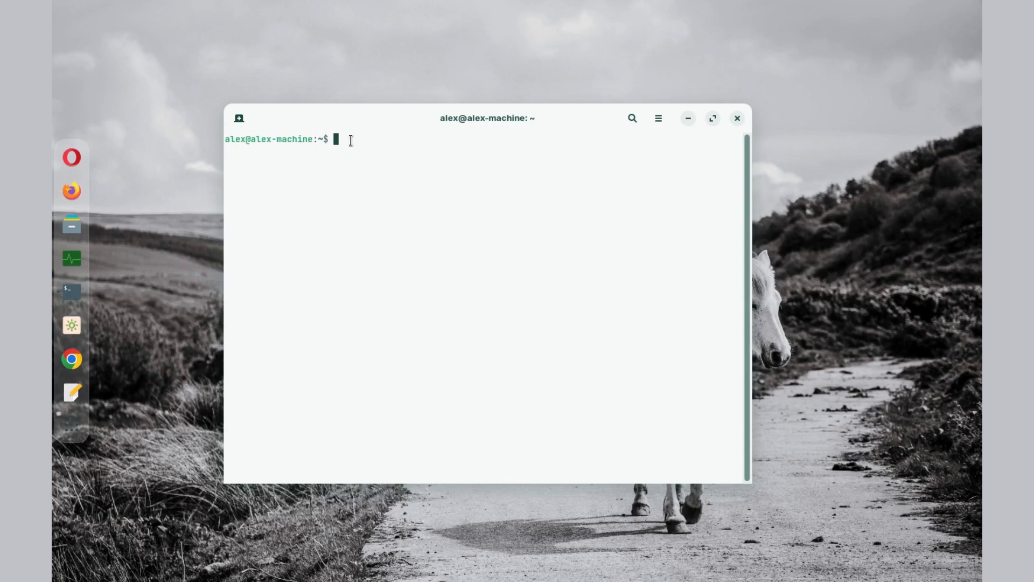
Step: Install firejail and firejail-profiles, then confirm firejail --version reports 0.9.72
{"action": "type", "text": "sudo apt-get install firejail firejail-profiles"}
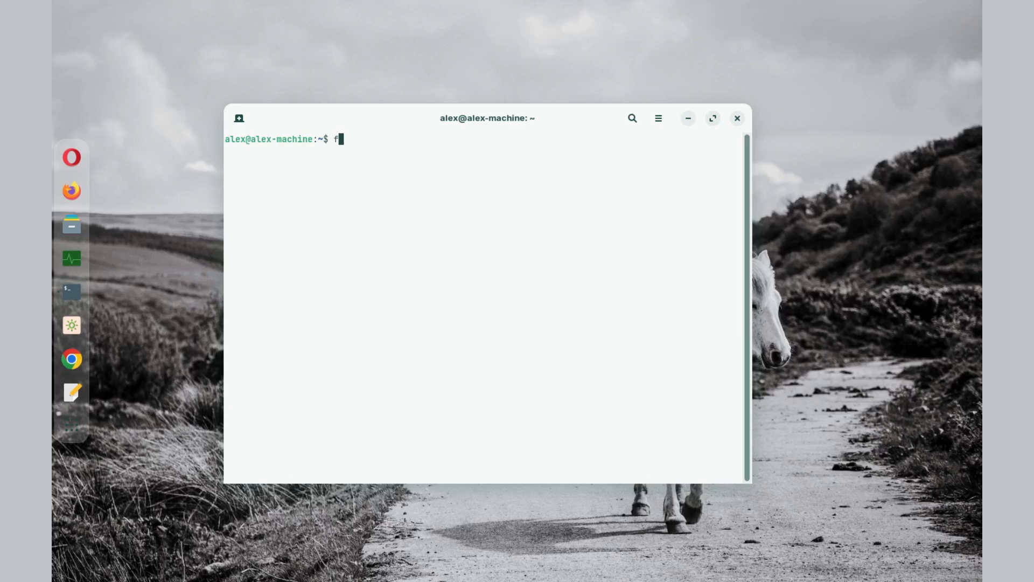
{"action": "type", "text": "irejail"}
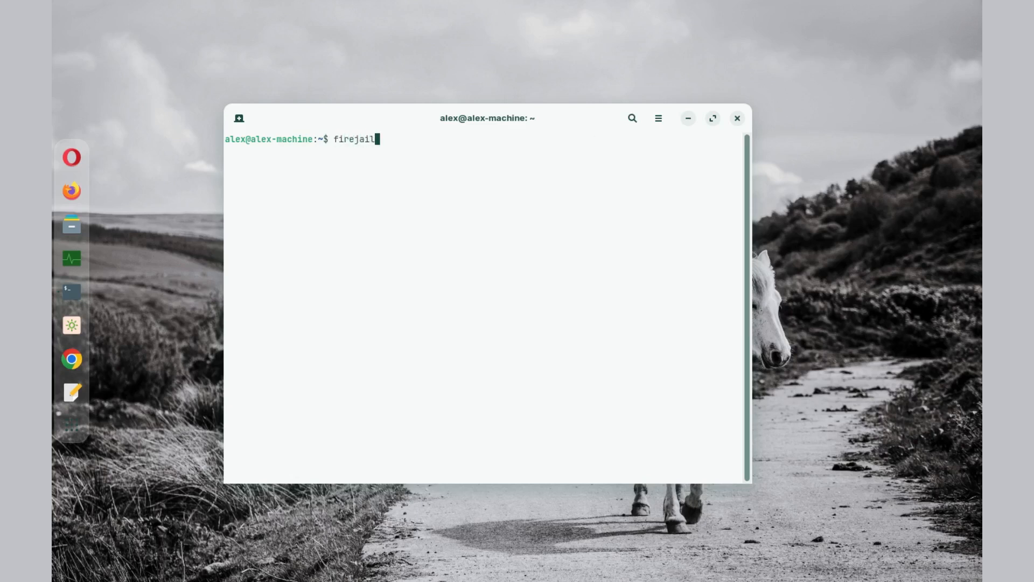
{"action": "type", "text": "--version"}
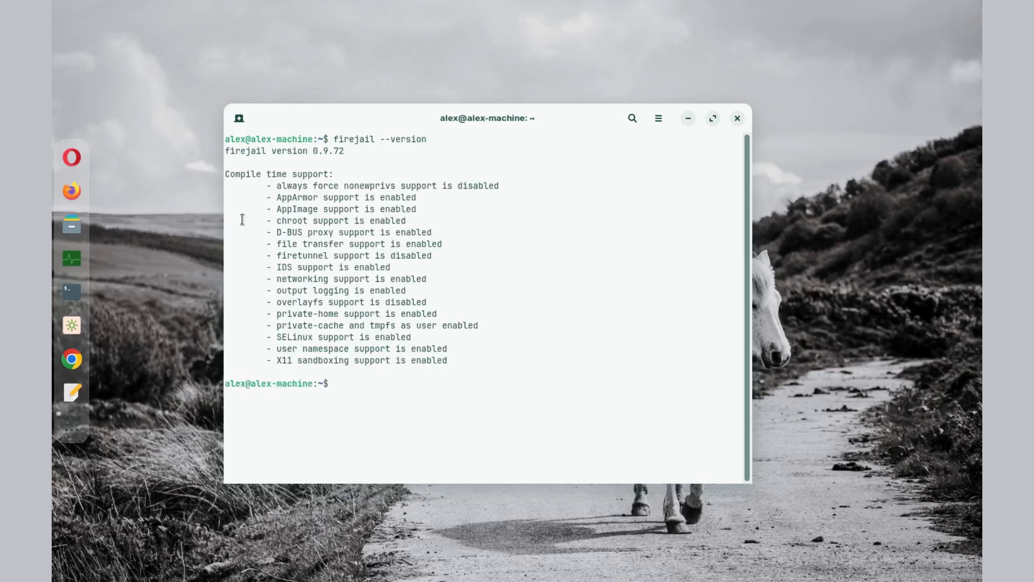
{"action": "mouse_move", "coordinate": [336, 151]}
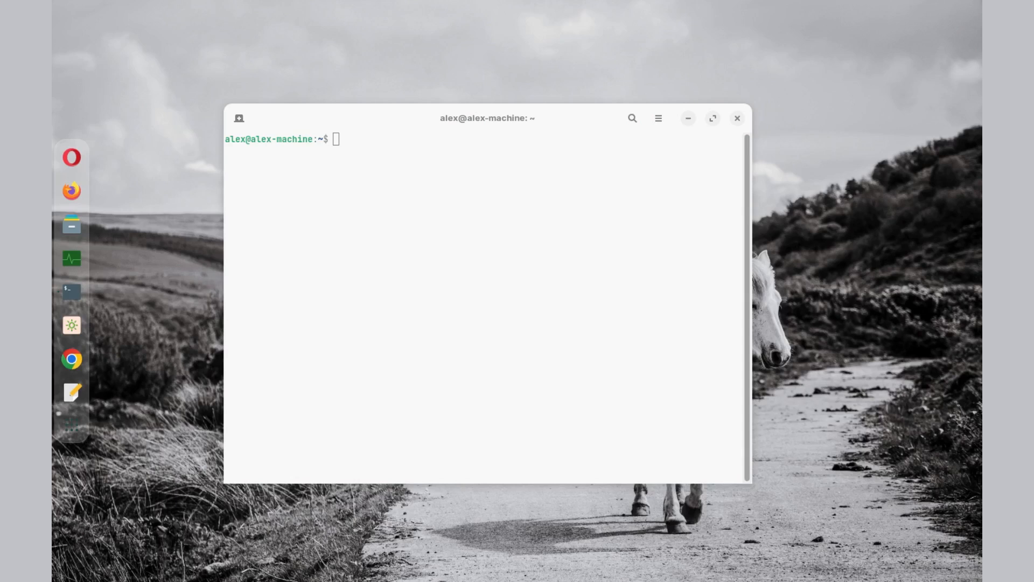
Step: Enter the Arch command sudo pacman -Sy firejail, then clear the line back to an empty prompt
{"action": "type", "text": "sudo pacman -Sy firejail"}
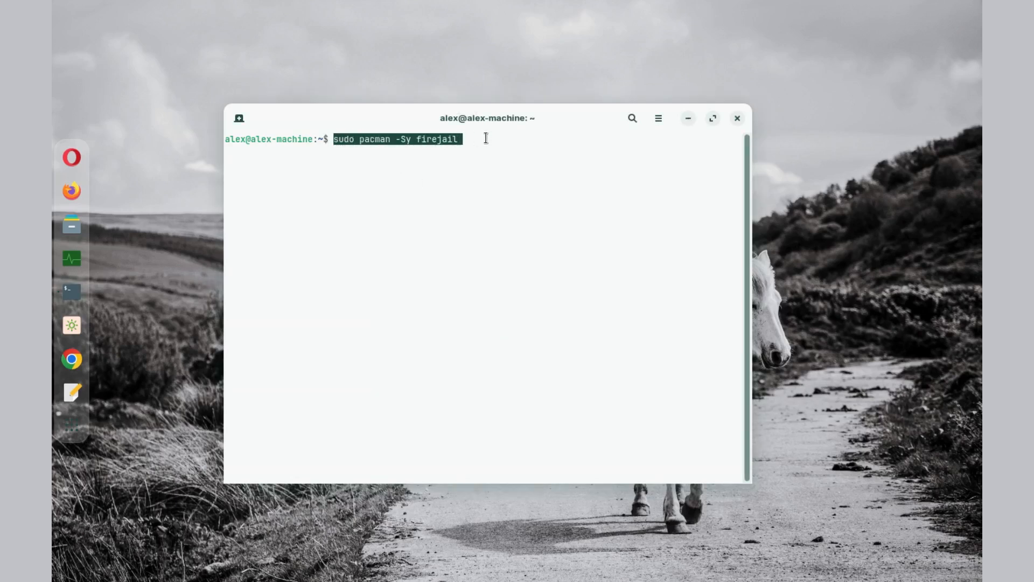
{"action": "key", "text": "ctrl+u"}
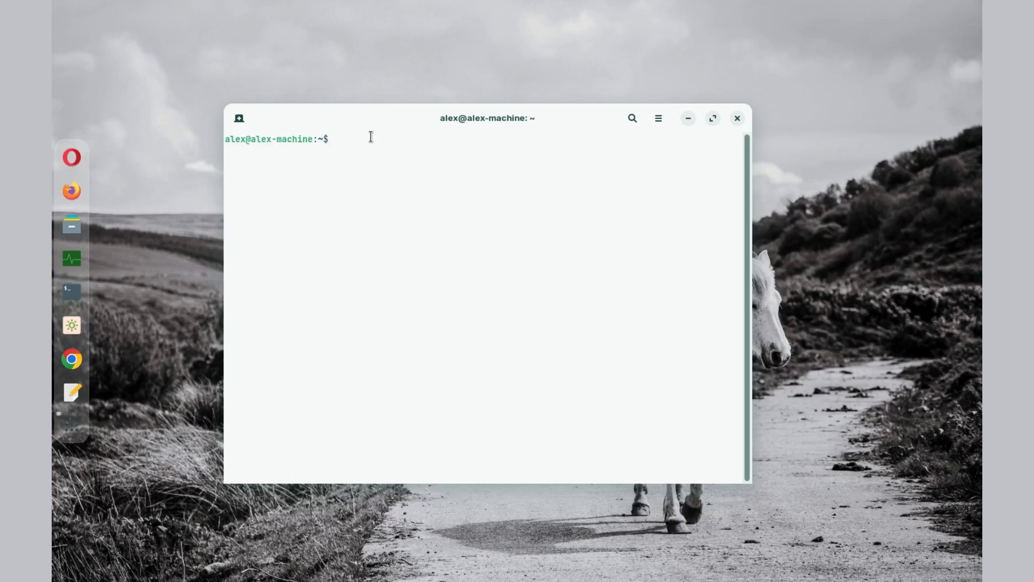
Step: Run firejail --list, which returns no running sandboxes
{"action": "type", "text": "fire"}
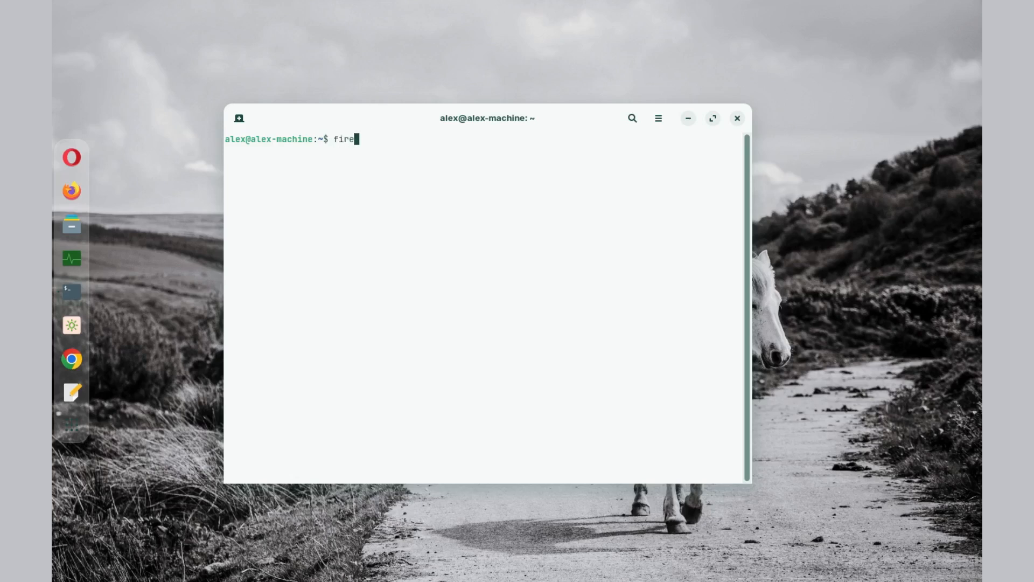
{"action": "type", "text": "jail --"}
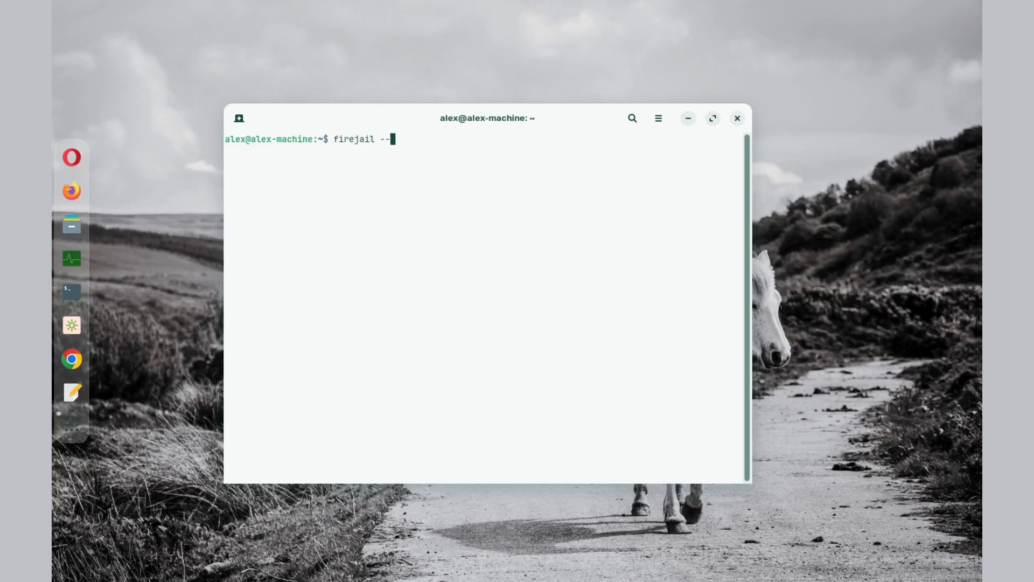
{"action": "type", "text": "list"}
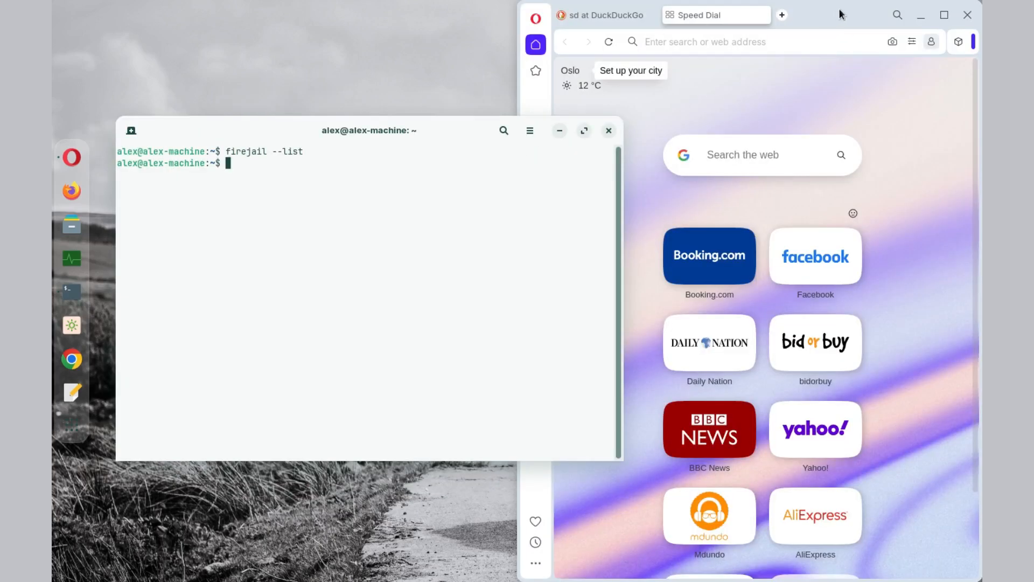
Step: Search google on DuckDuckGo in Opera and open a result to confirm normal browsing works
{"action": "left_click", "coordinate": [608, 131]}
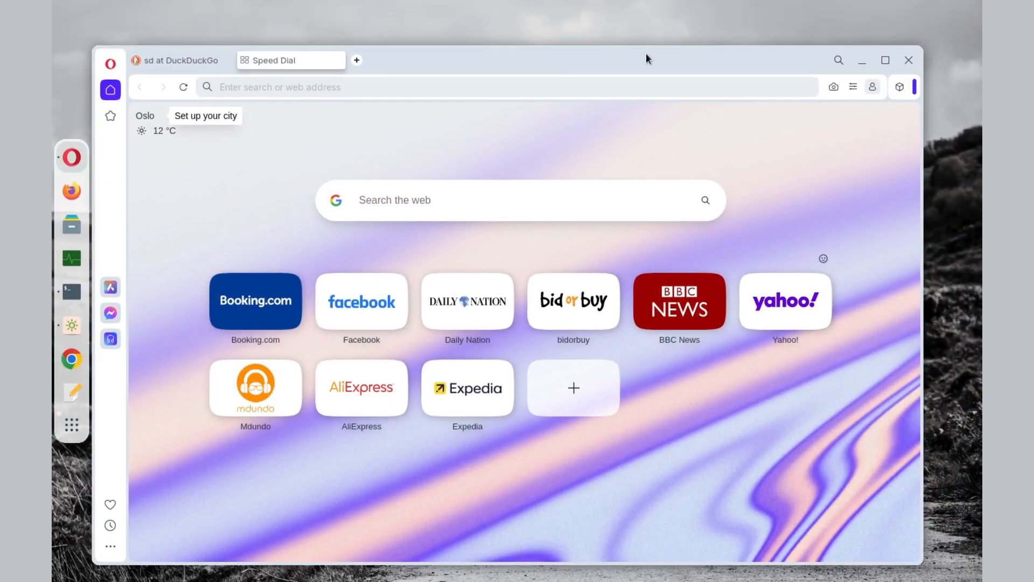
{"action": "mouse_move", "coordinate": [545, 154]}
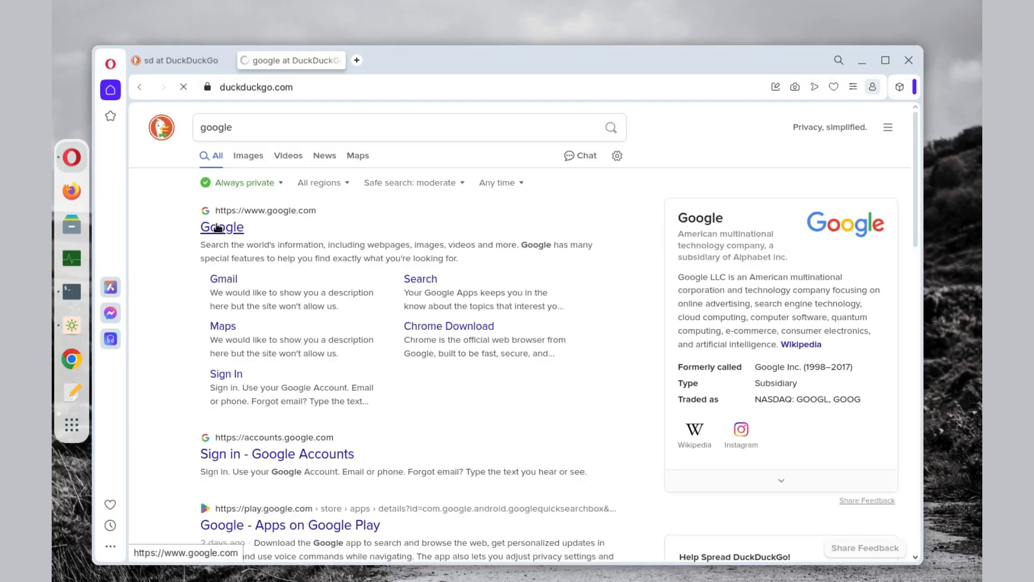
{"action": "left_click", "coordinate": [71, 292]}
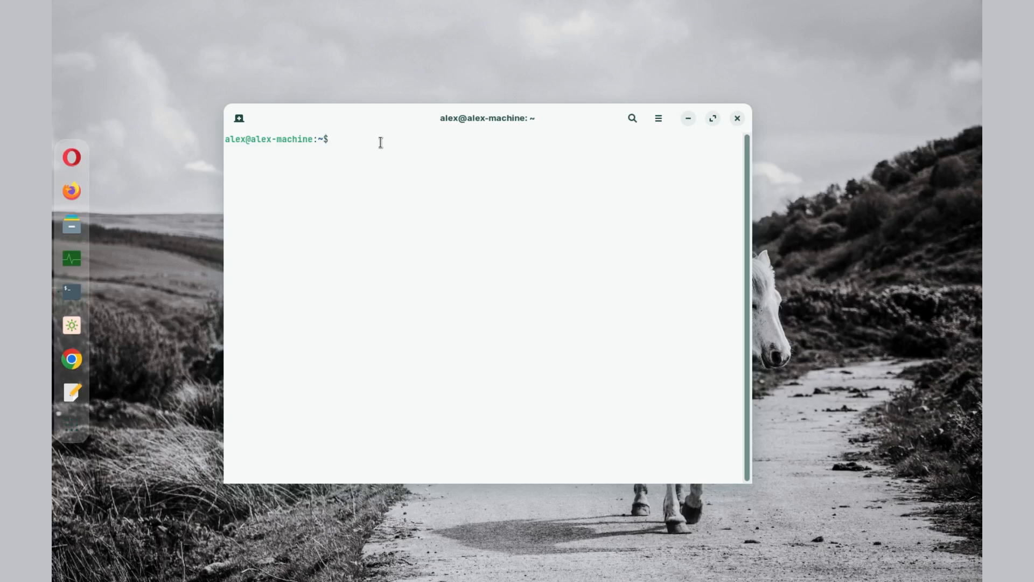
Step: Run firejail --net=none opera to launch Opera sandboxed with networking disabled
{"action": "type", "text": "fire"}
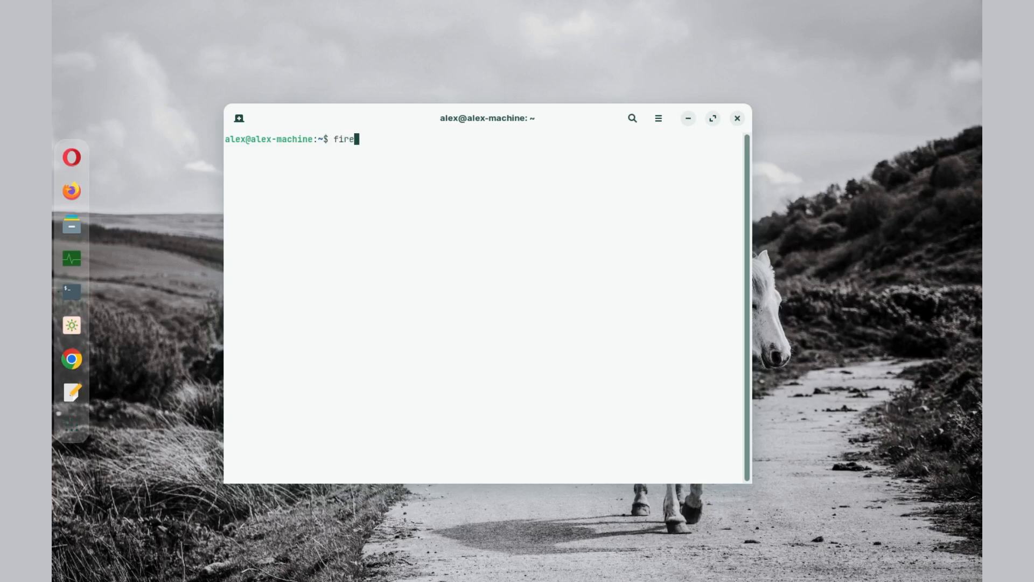
{"action": "type", "text": "jail"}
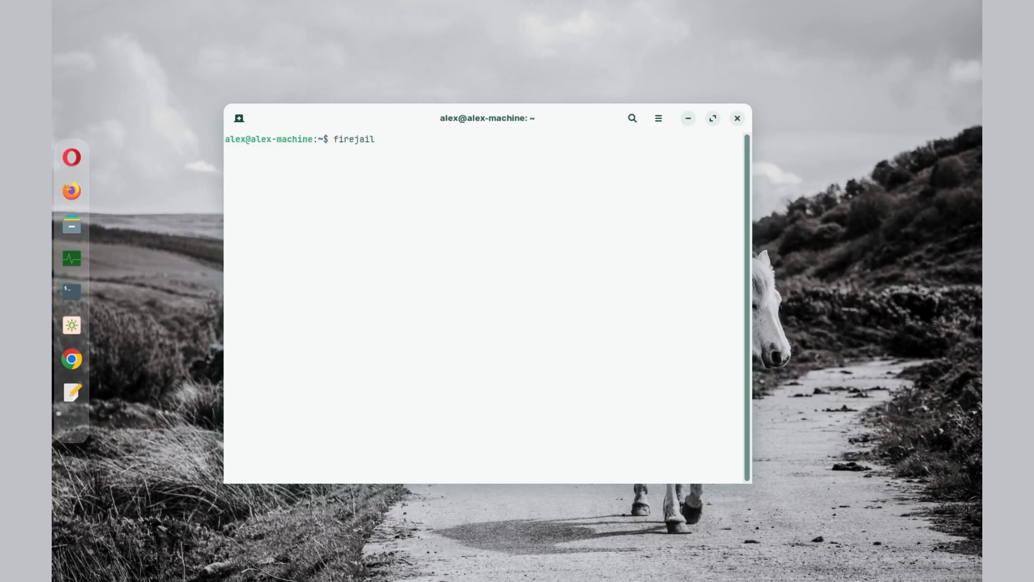
{"action": "type", "text": "--net"}
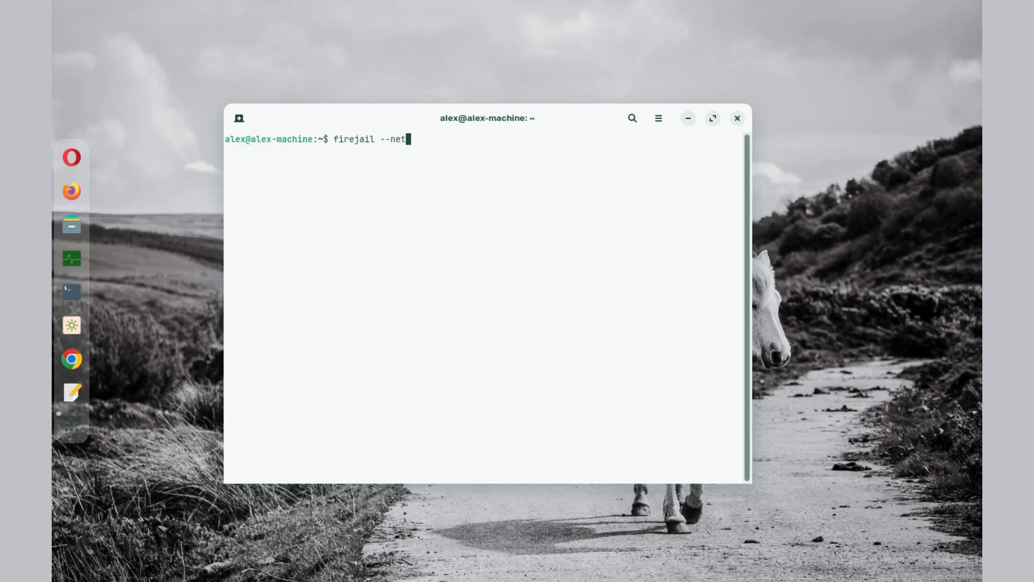
{"action": "type", "text": "=non"}
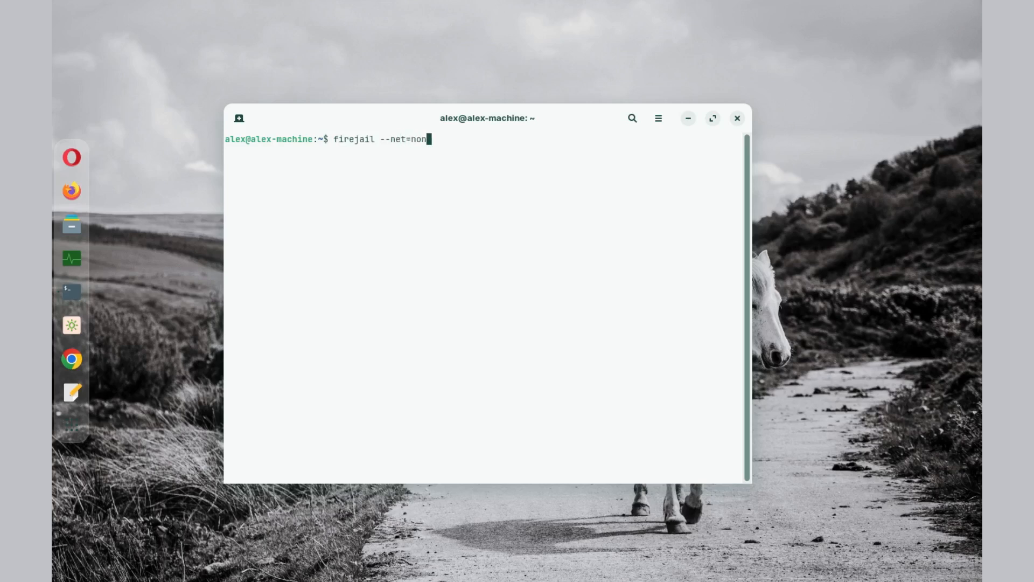
{"action": "type", "text": "e"}
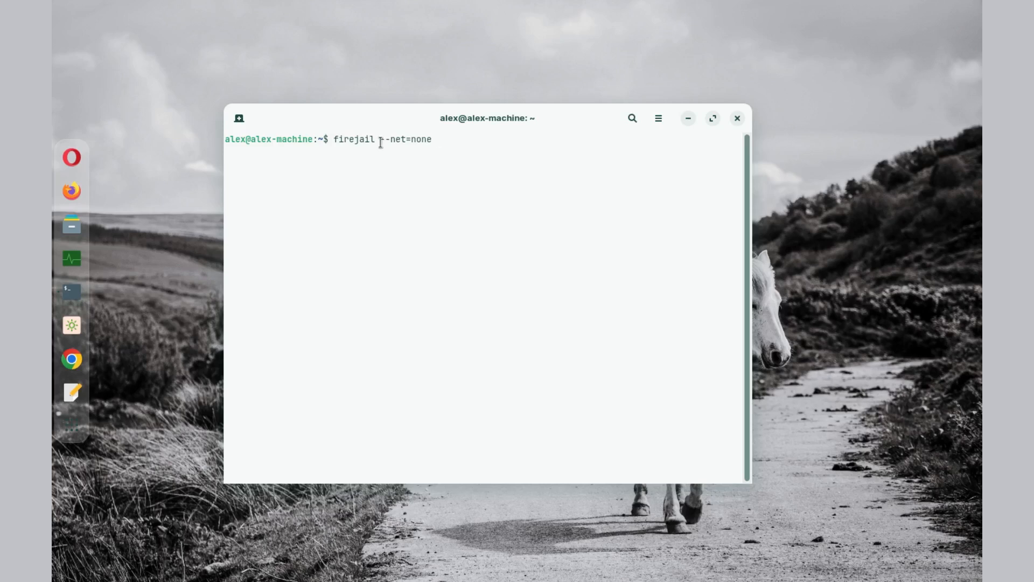
{"action": "type", "text": "ope"}
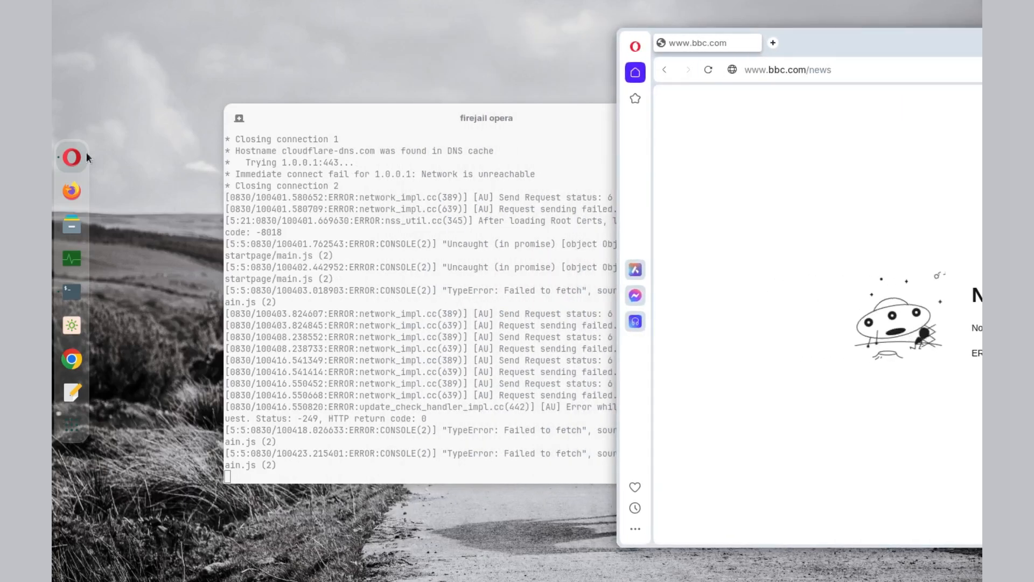
Step: Open a new Opera window, try duckduckgo.com to see No internet, then close the sandboxed browser
{"action": "right_click", "coordinate": [71, 157]}
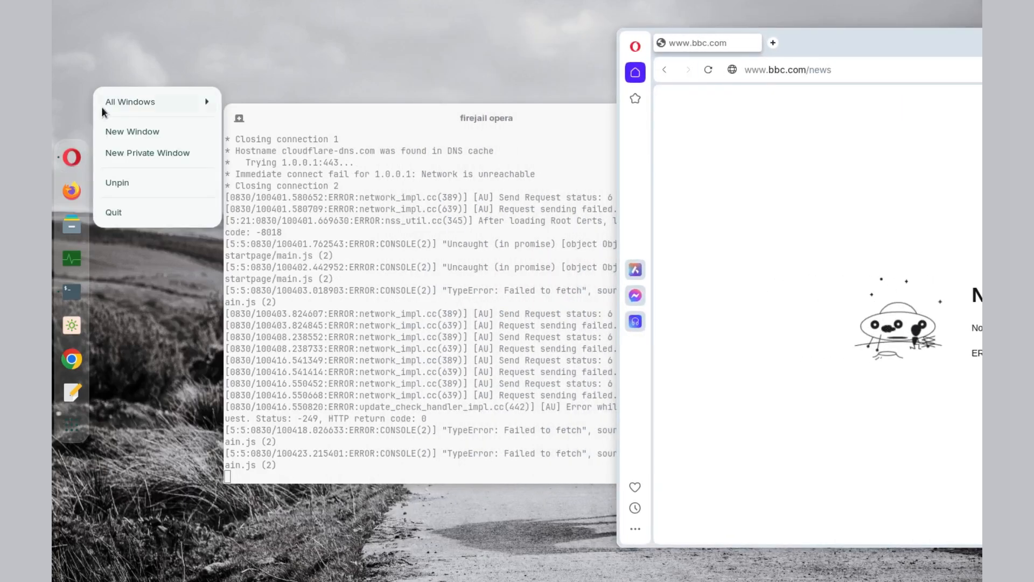
{"action": "left_click", "coordinate": [131, 131]}
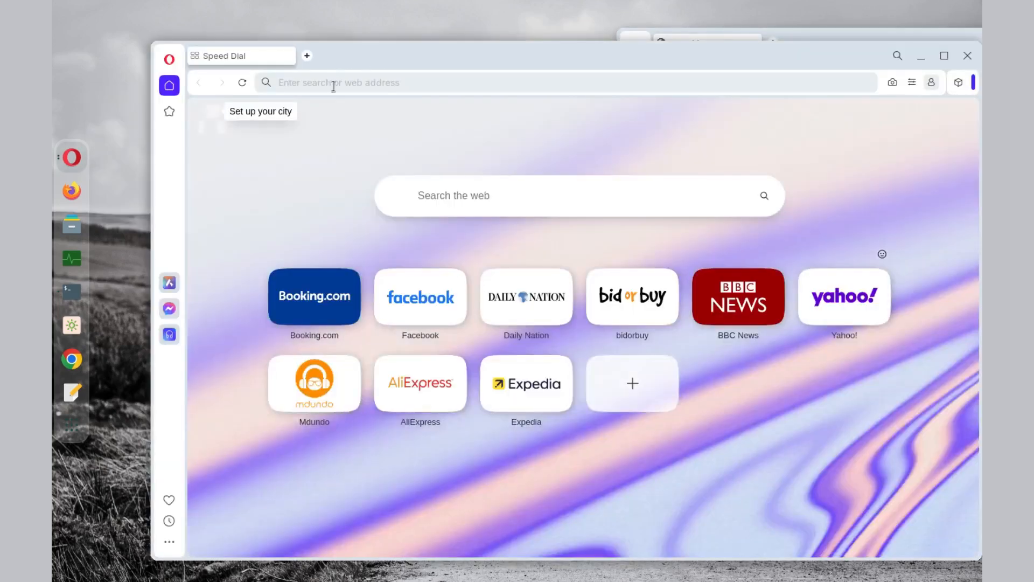
{"action": "type", "text": "duckduckgo.com"}
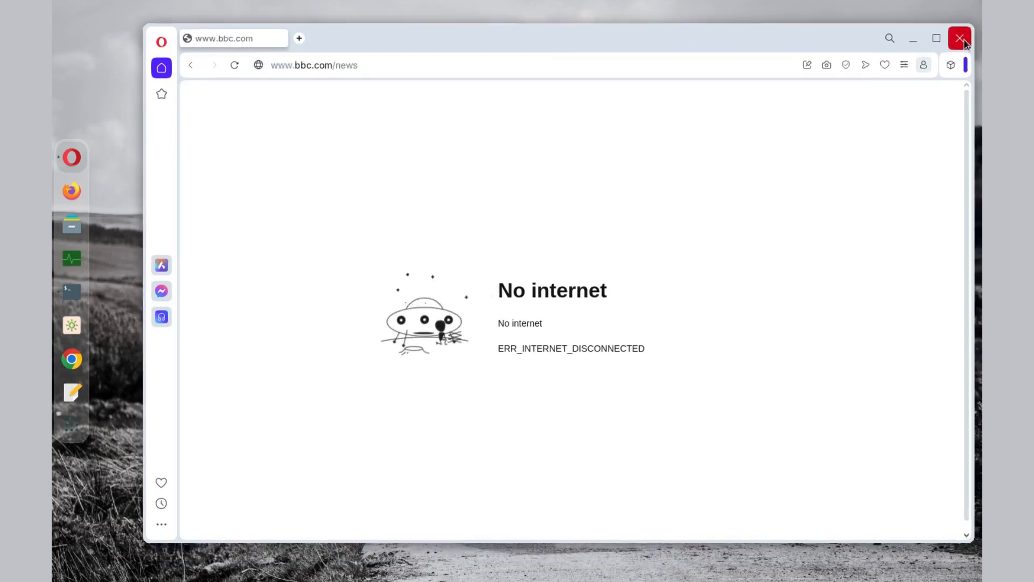
{"action": "left_click", "coordinate": [959, 39]}
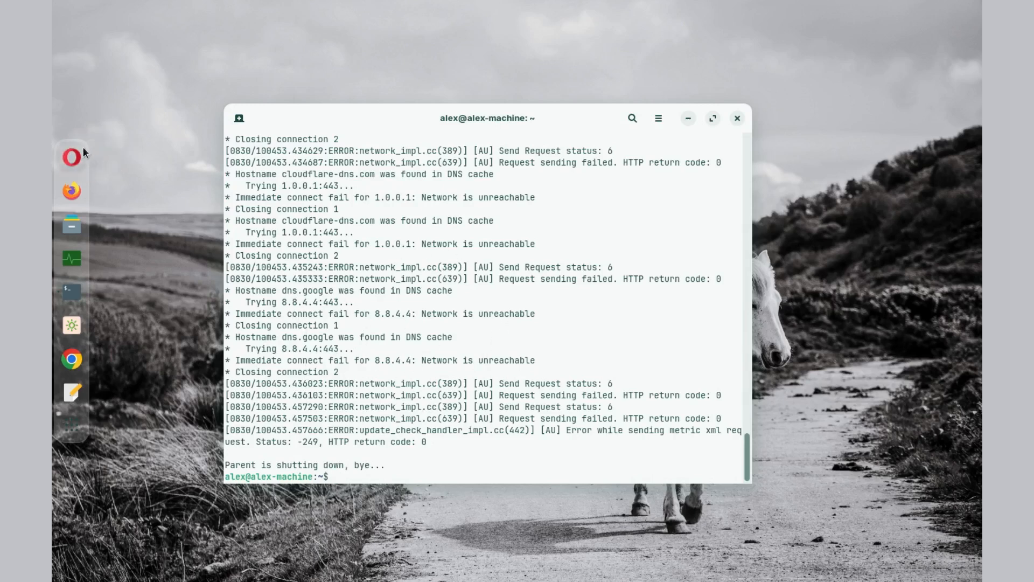
Step: Relaunch Opera from the dock, let BBC News load normally, then close the tab and the browser
{"action": "left_click", "coordinate": [71, 157]}
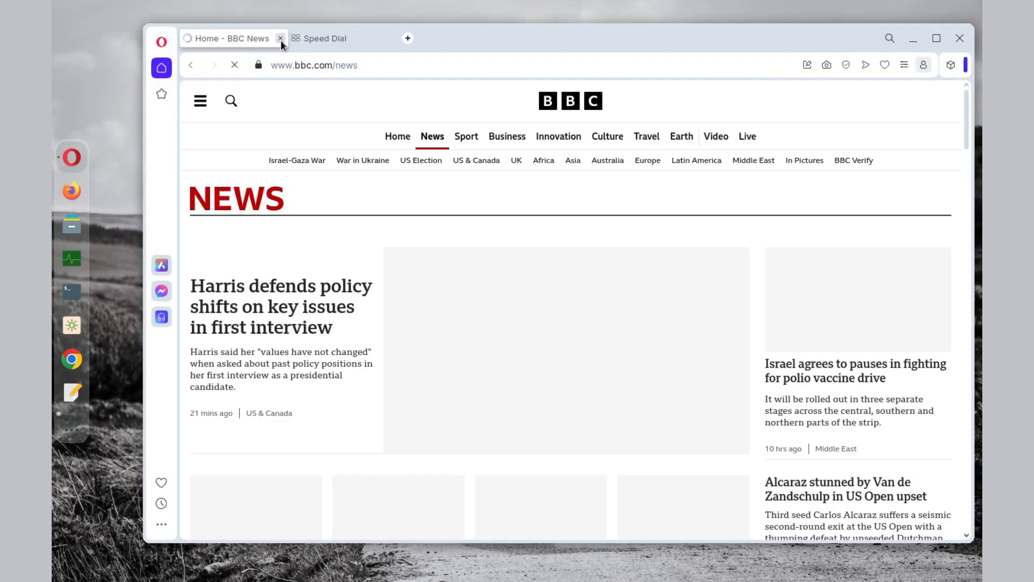
{"action": "left_click", "coordinate": [282, 38]}
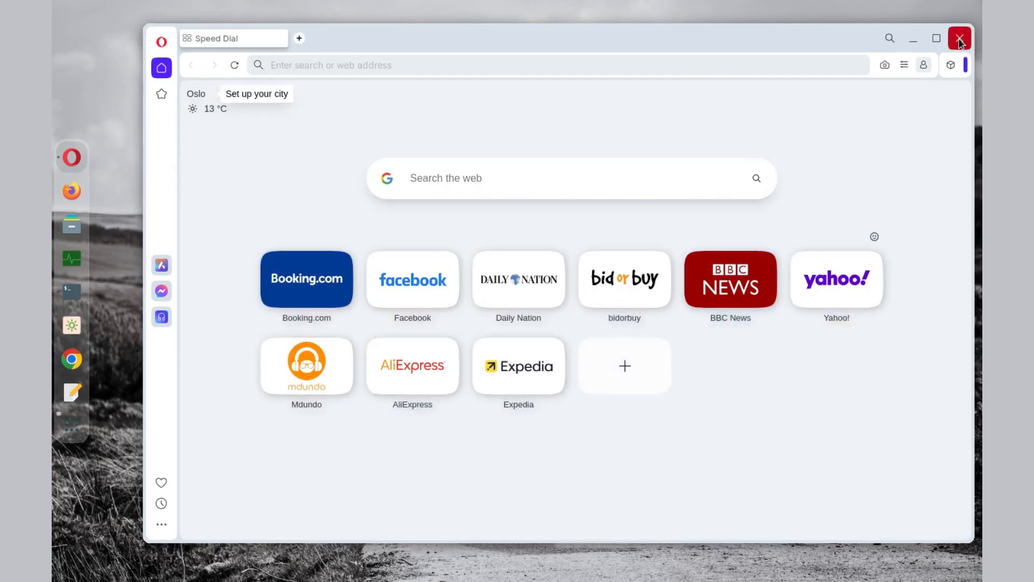
{"action": "left_click", "coordinate": [959, 38]}
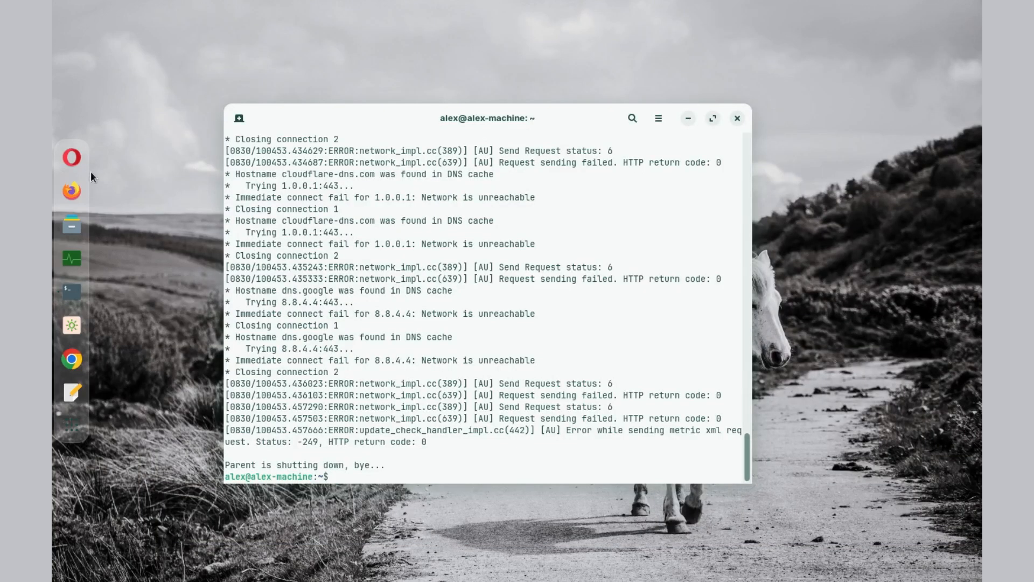
{"action": "mouse_move", "coordinate": [71, 158]}
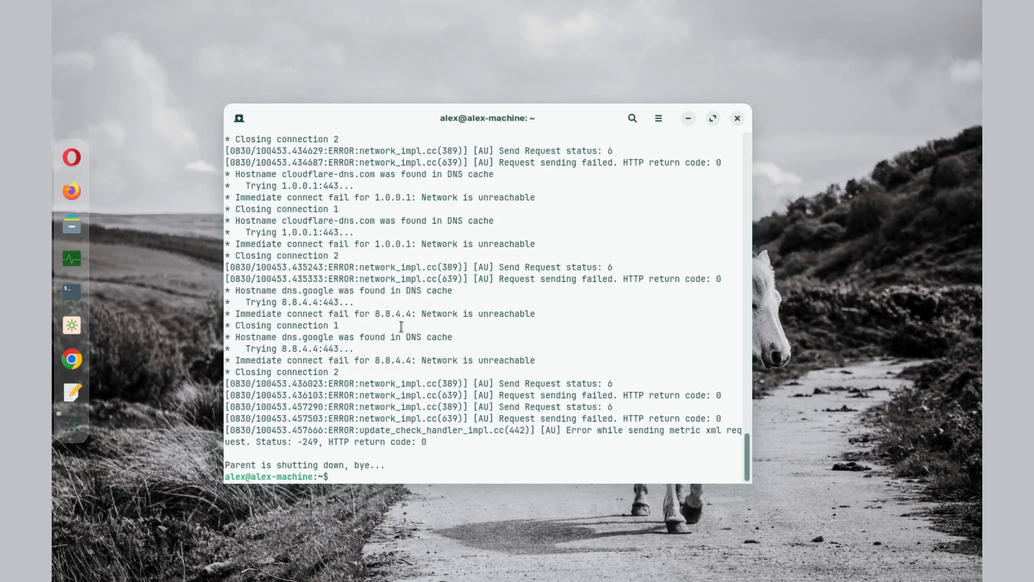
{"action": "mouse_move", "coordinate": [395, 326]}
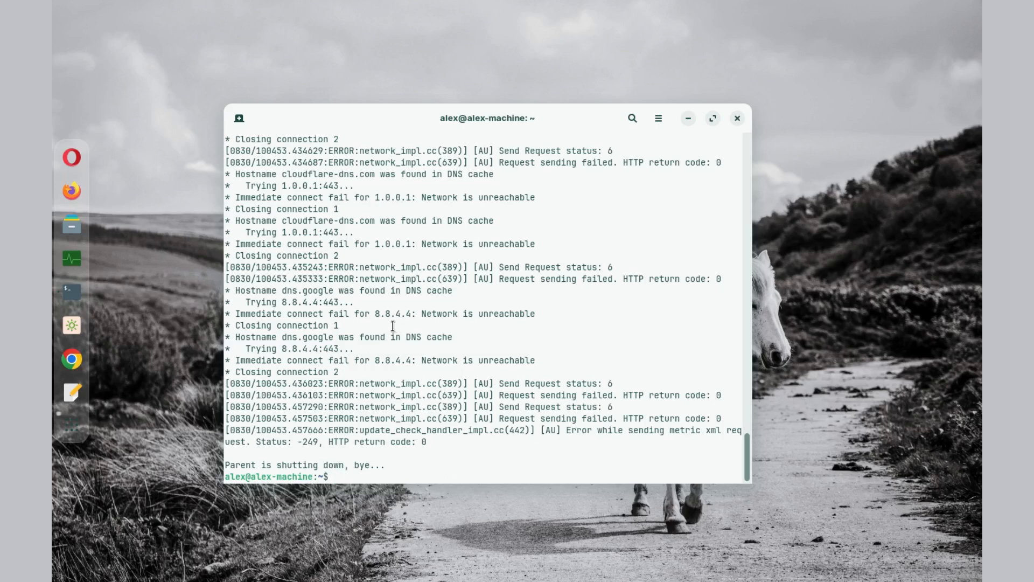